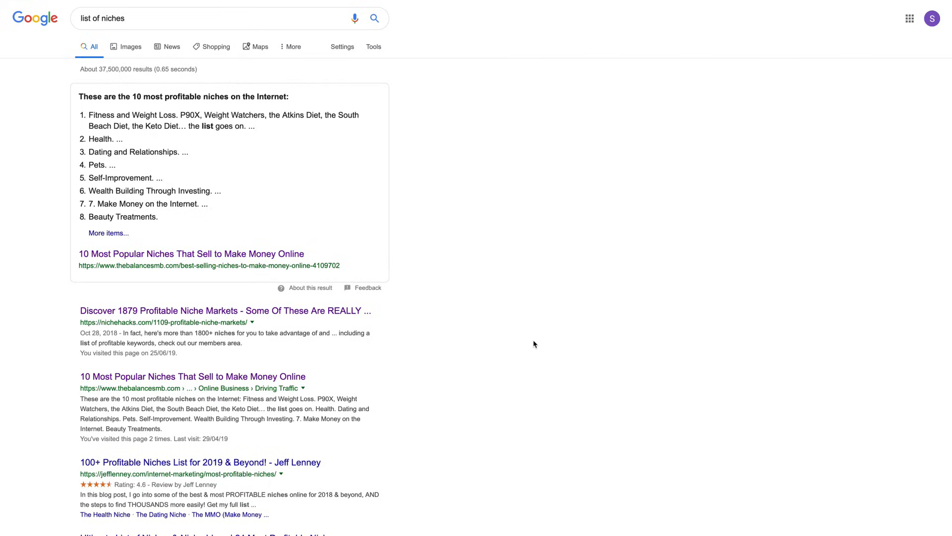
Open the '10 Most Popular Niches' article, then spin the Wheel Decide niche wheel once
click(193, 376)
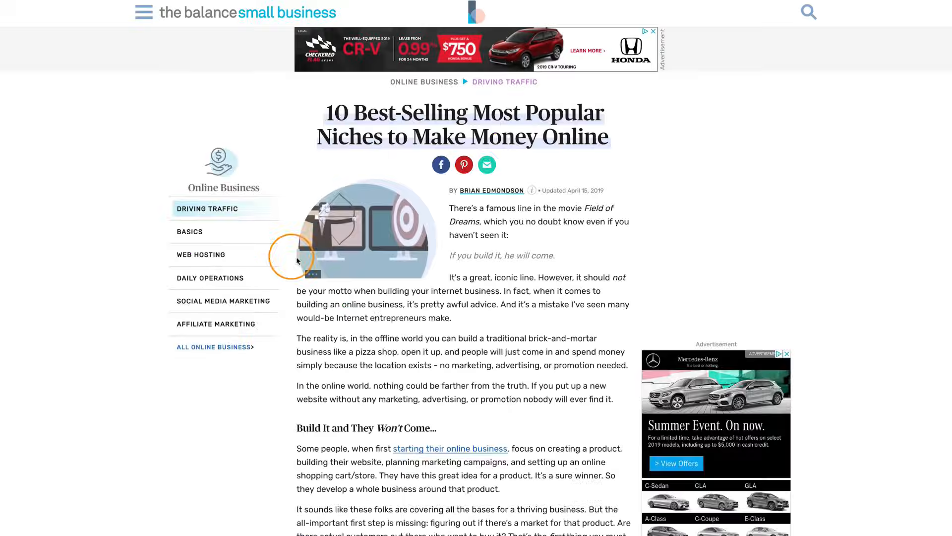
scroll(down, 3)
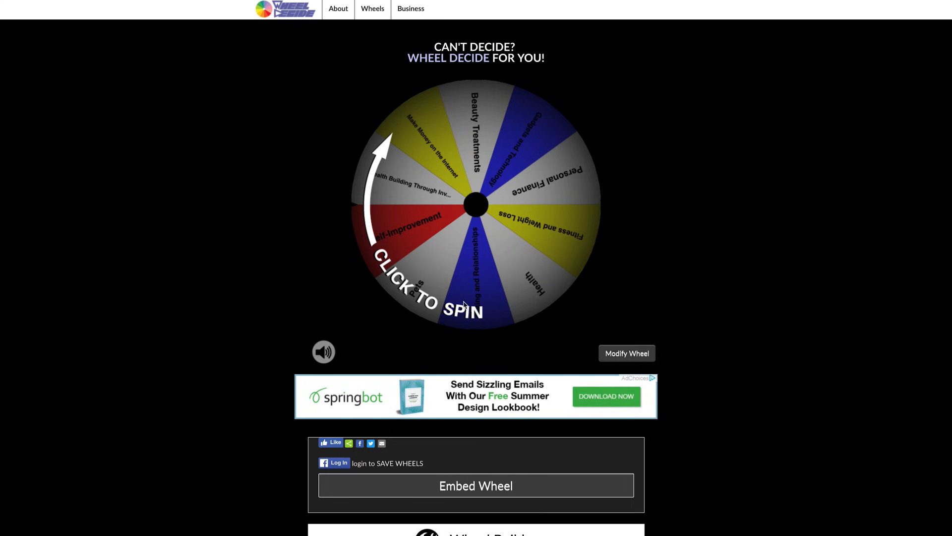
click(475, 204)
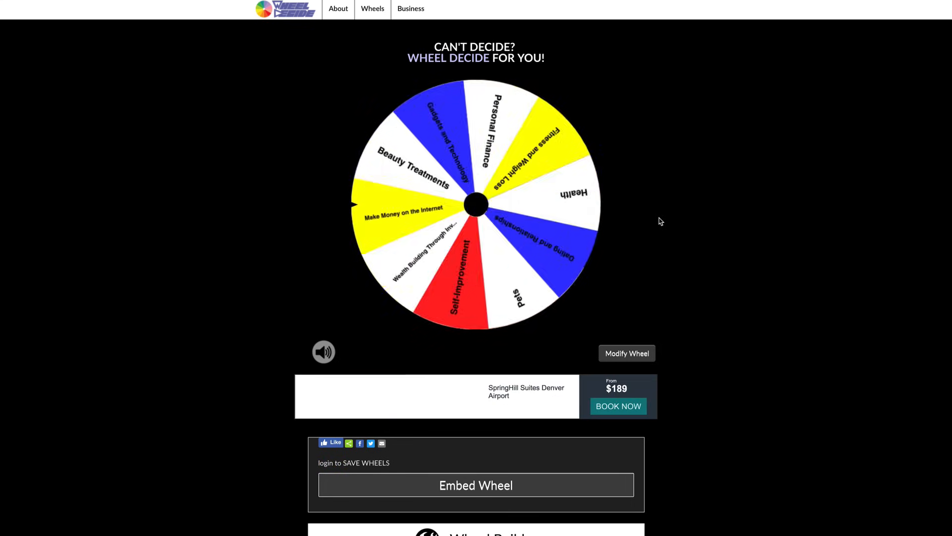
click(475, 204)
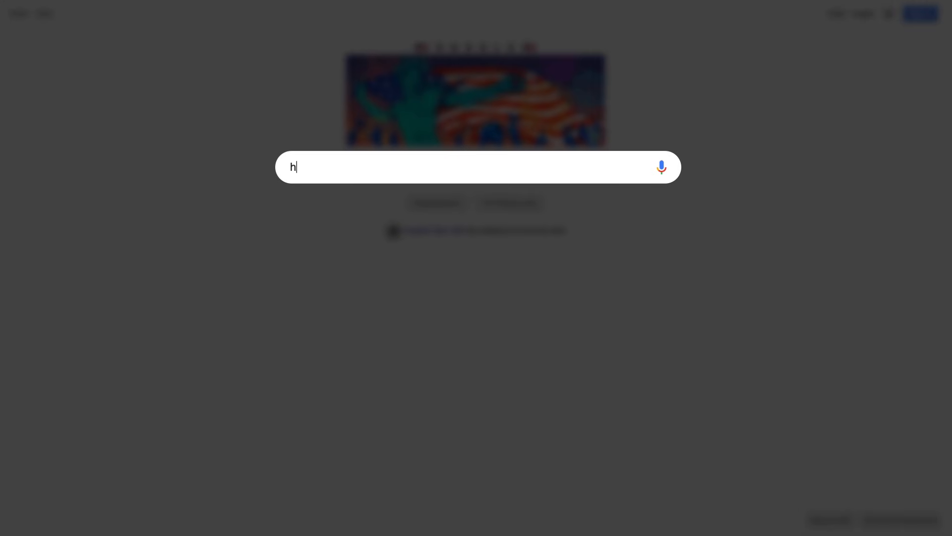
Enter 'how to lose weight' in Google to see volume-tagged suggestions, then go to Ahrefs Keywords Explorer
text(ow to lose weight)
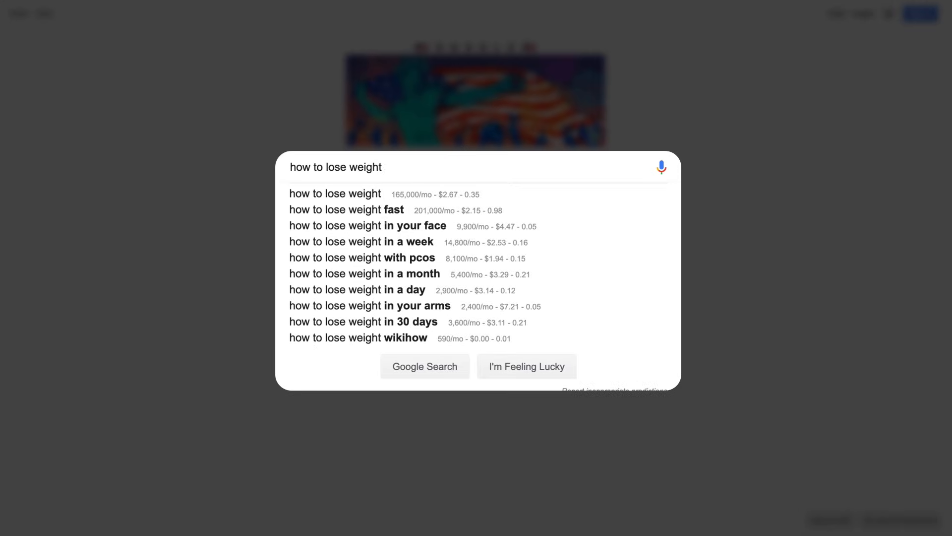
click(424, 366)
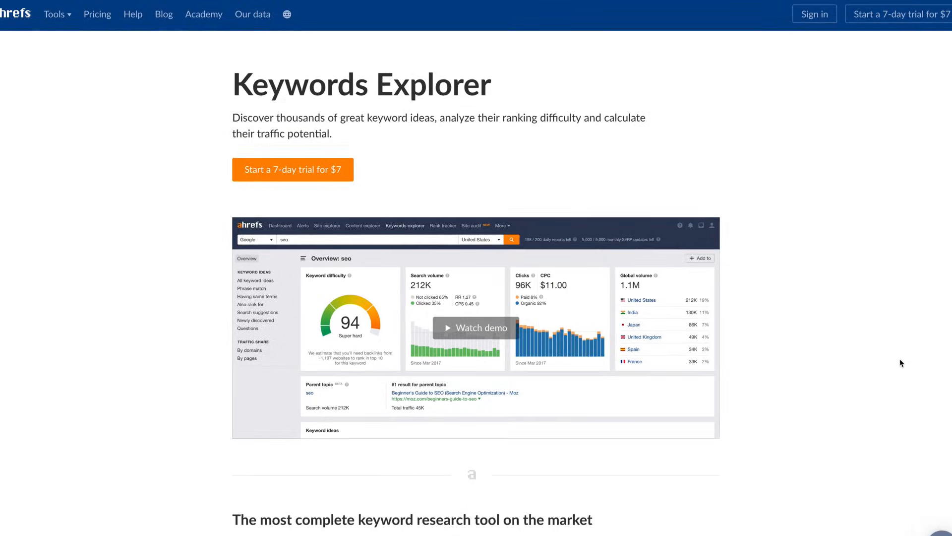
Scroll through the Keywords Explorer landing page and its 'how to make slime' demo to the empty search page
scroll(down, 3)
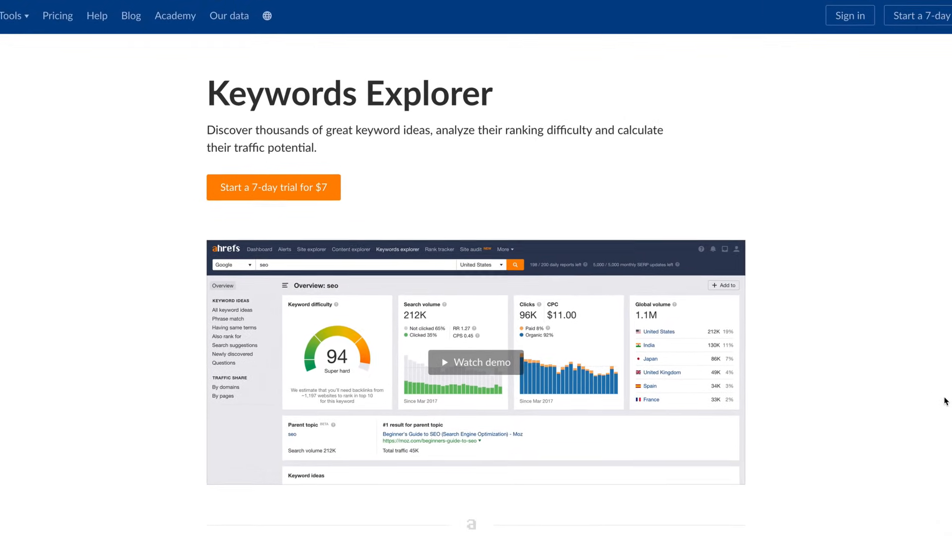
scroll(down, 3)
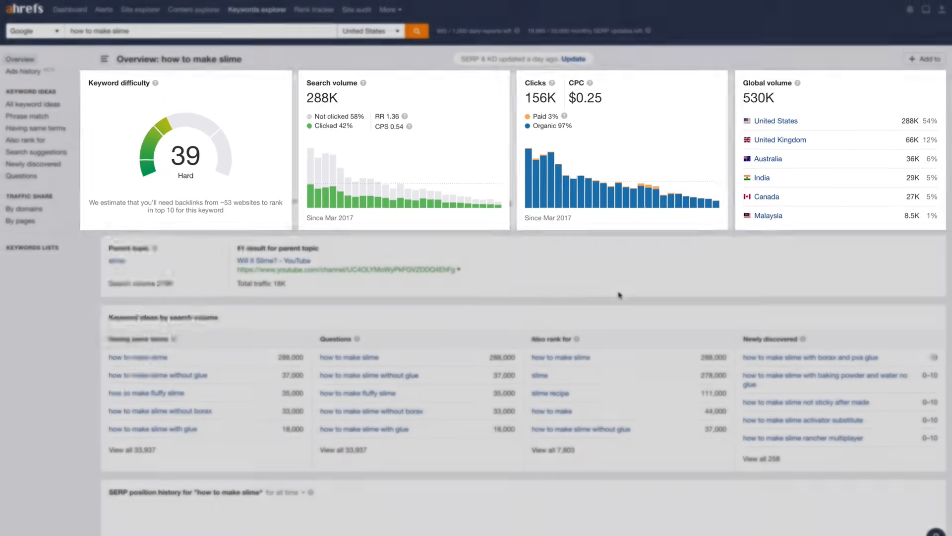
scroll(down, 3)
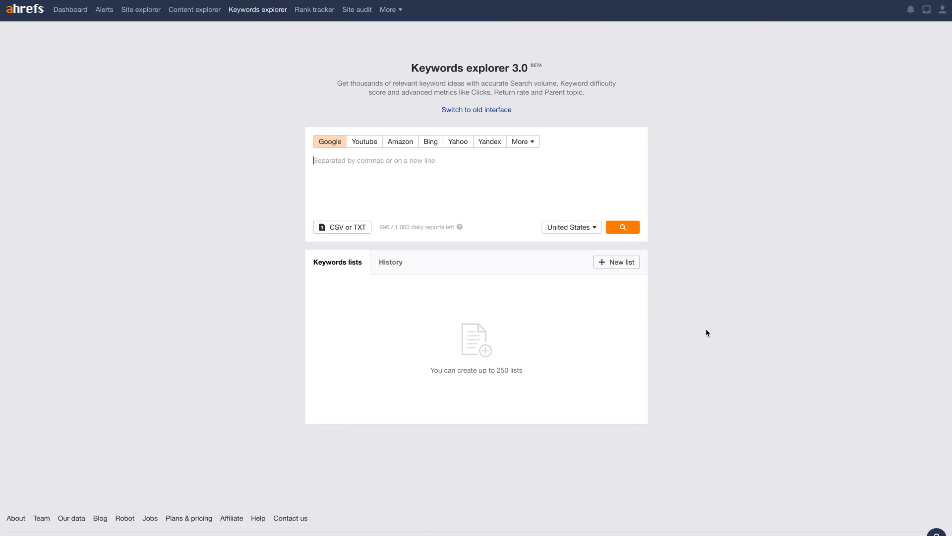
Look up the seeds 'fitness, weight loss' (both KD 80) and show all their keyword ideas
text(fitness, weight loss)
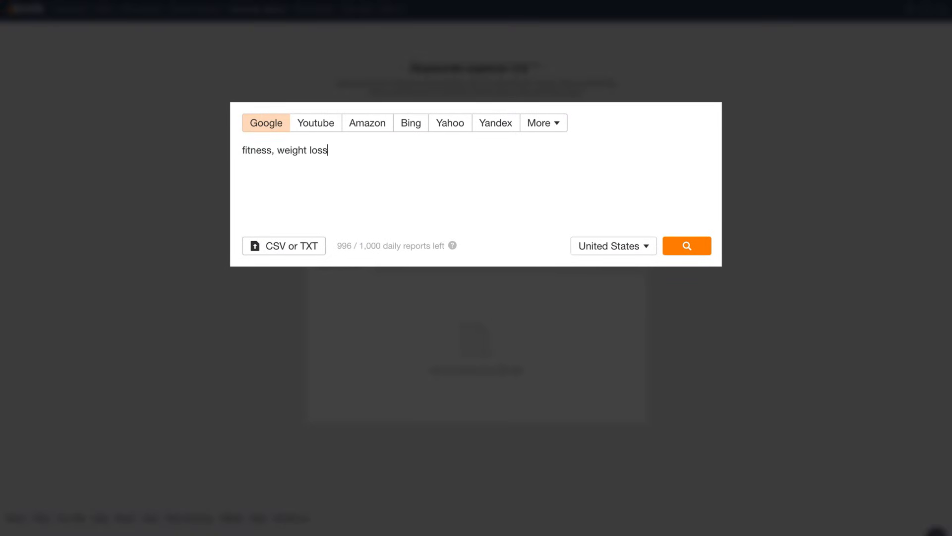
click(686, 245)
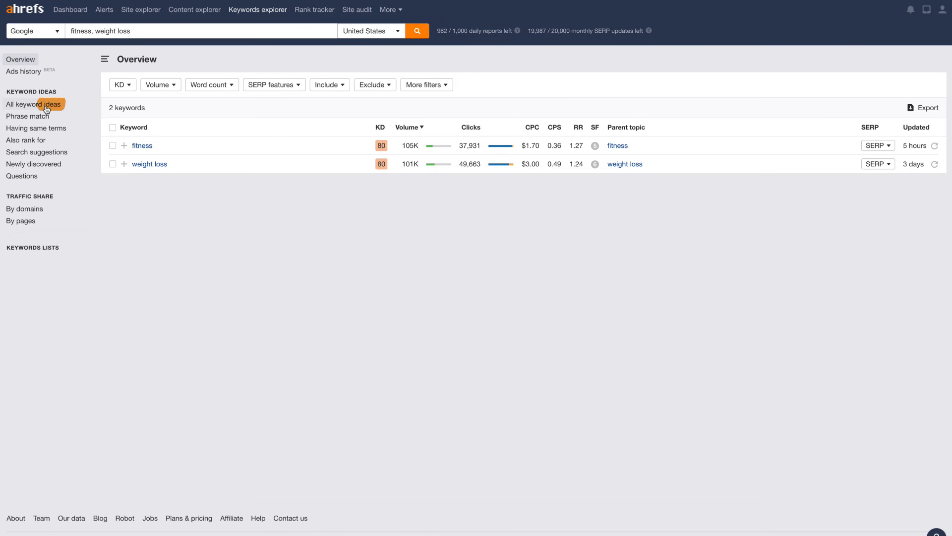
click(32, 105)
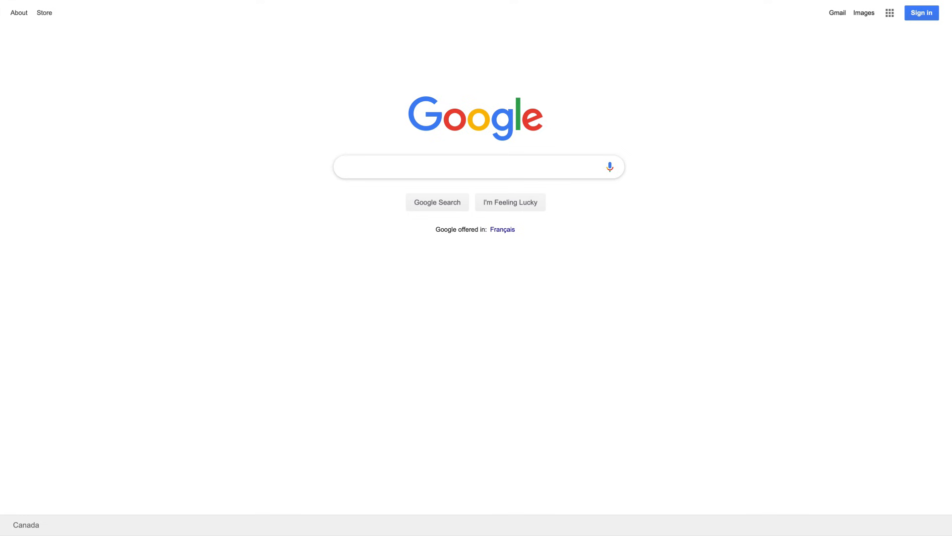
Search Google for 'fitness', review its related searches, then return to the Ahrefs keyword ideas tab
text(weight loss)
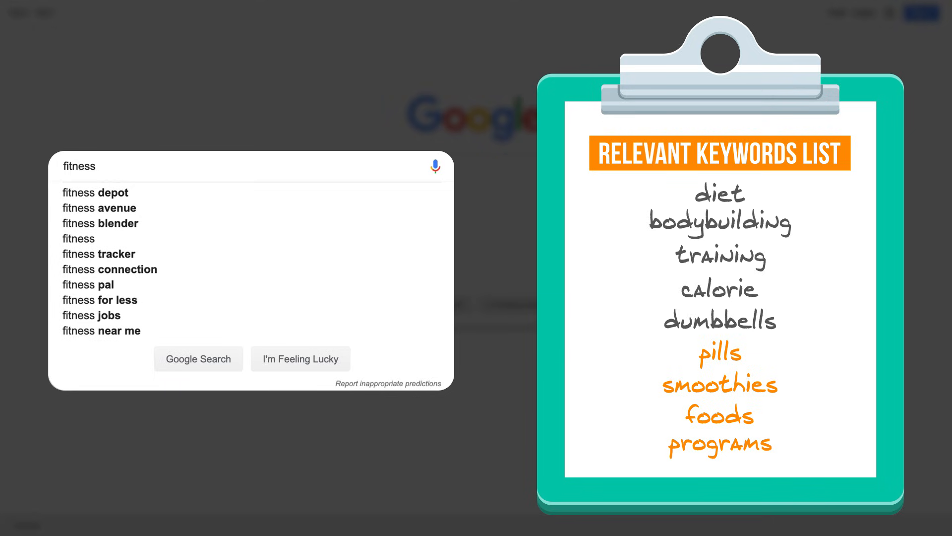
click(199, 358)
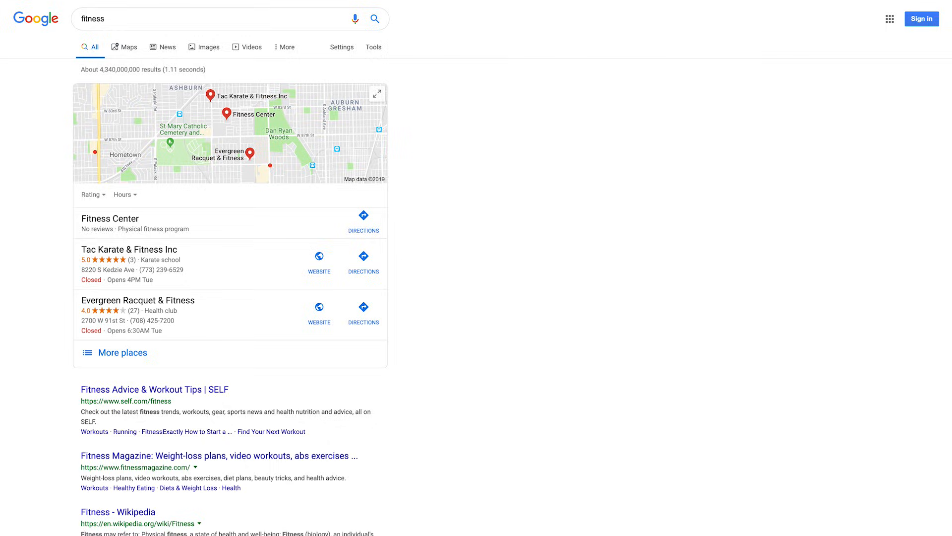
scroll(down, 3)
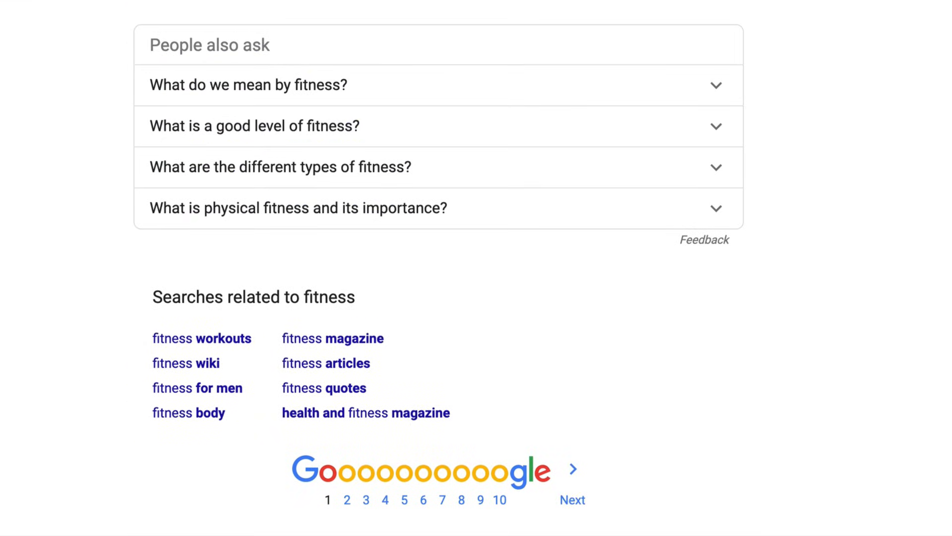
double_click(224, 338)
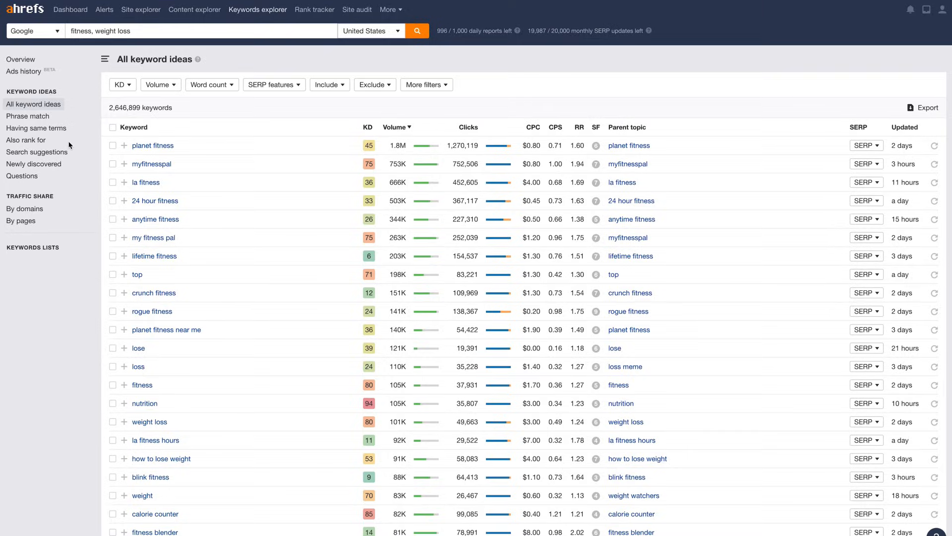
Narrow the ideas to the 2,625 search suggestions and scroll through them
click(37, 150)
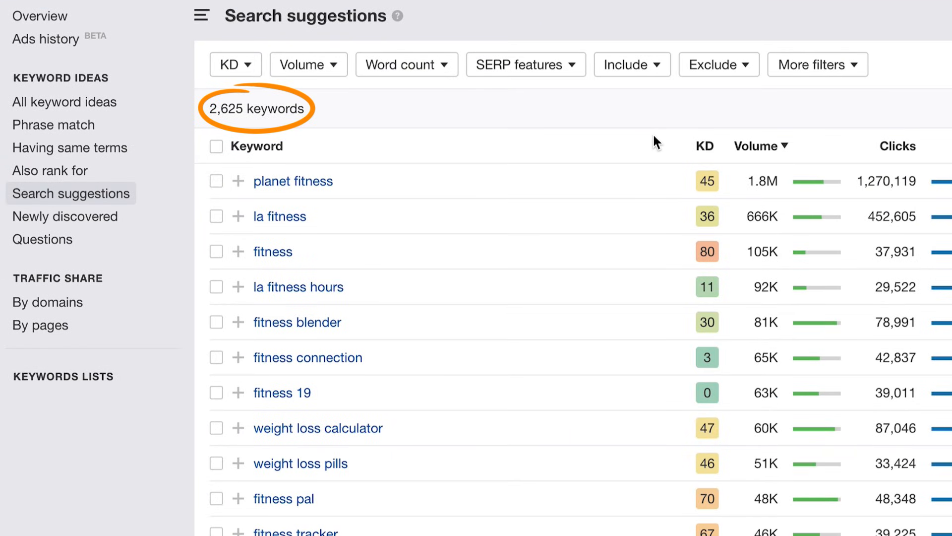
scroll(down, 3)
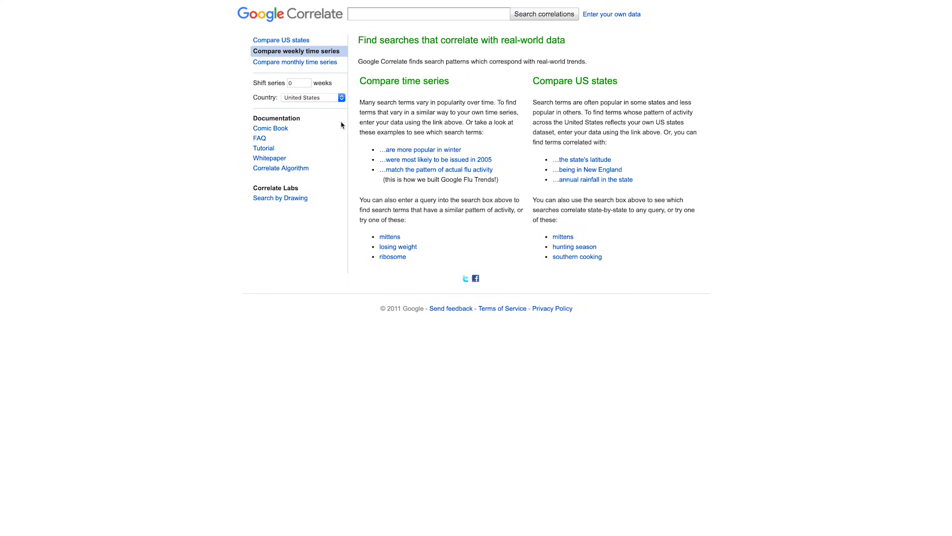
Run a Google Correlate search for 'weight loss' and show more correlated terms, topped by 'loss' at 0.9504
click(429, 13)
text(weight loss)
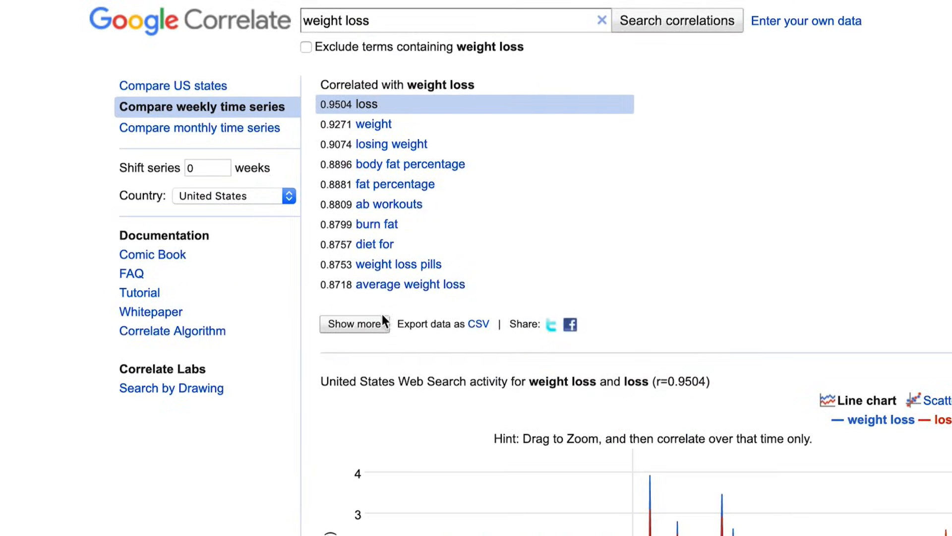
click(354, 324)
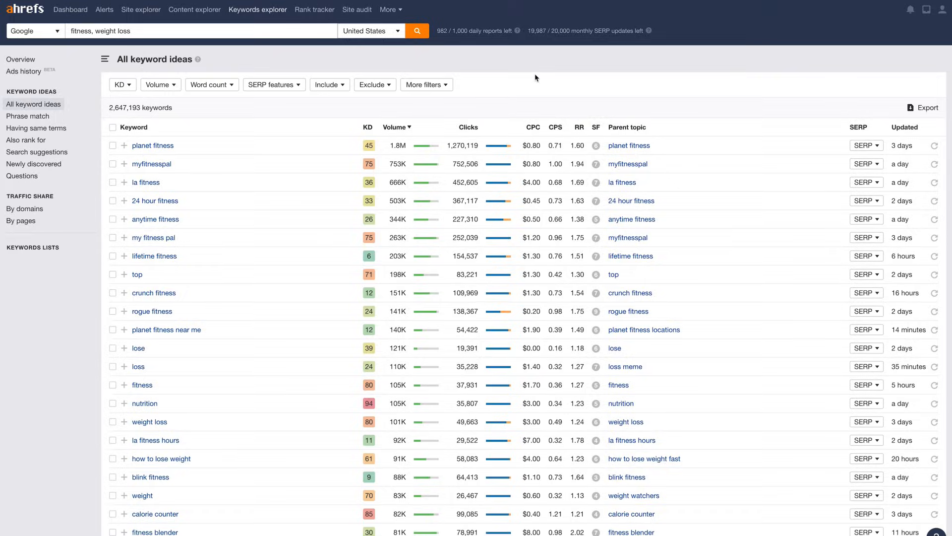
Review the All keyword ideas report for fitness and weight loss, narrowed by a 22-term include filter to 188,171 keywords
click(327, 84)
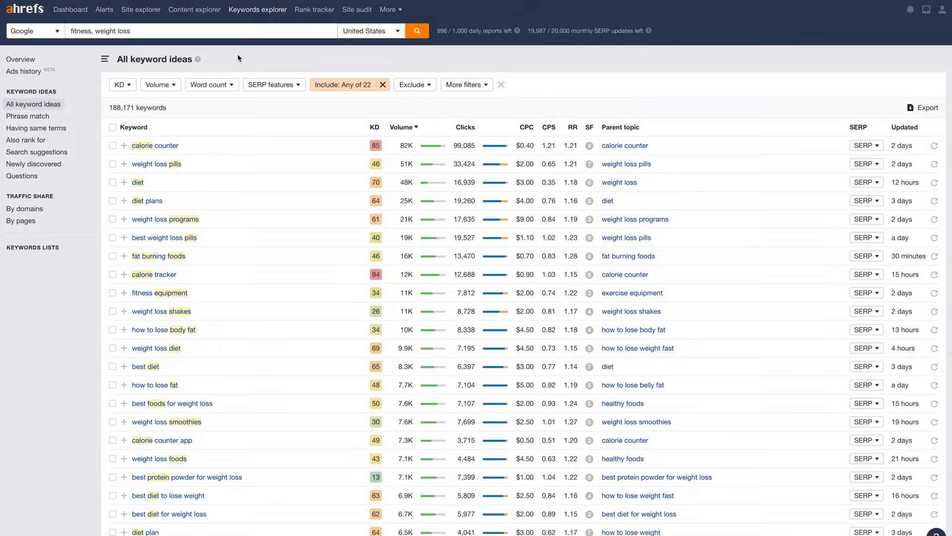
Filter to volume 500–Max, KD at most 20, and exclude 'planet', leaving 142 keywords
click(155, 84)
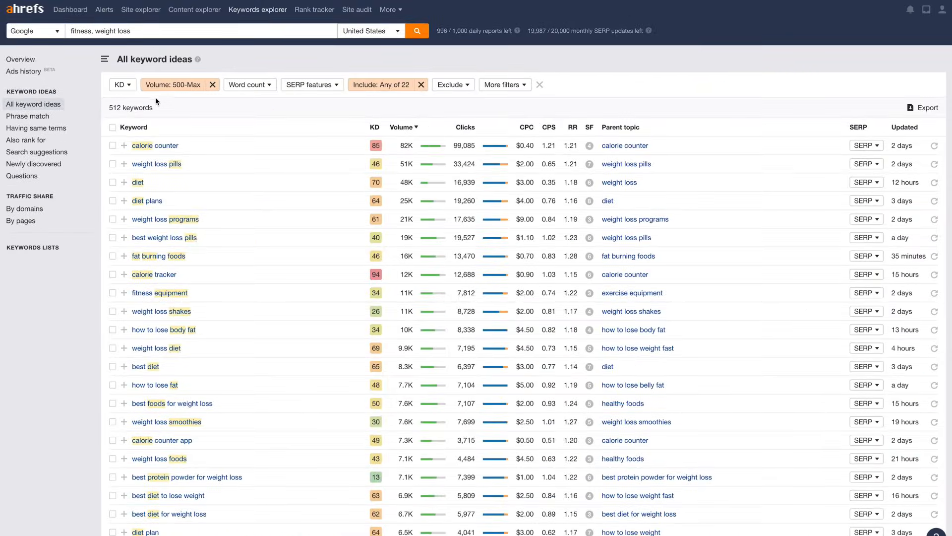
click(121, 84)
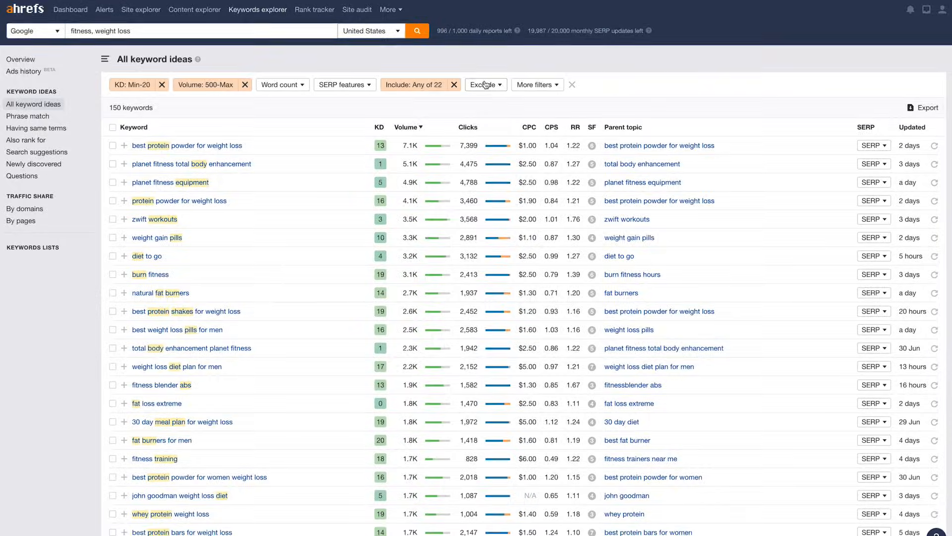
click(482, 84)
text(planet)
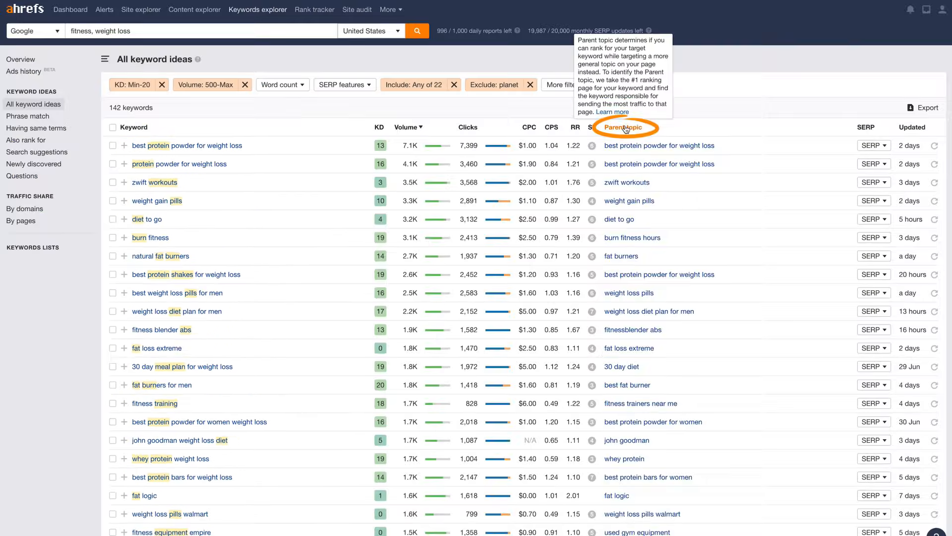
Sort the filtered keywords by Parent topic, grouping them under topics like 'weight loss pills'
click(623, 127)
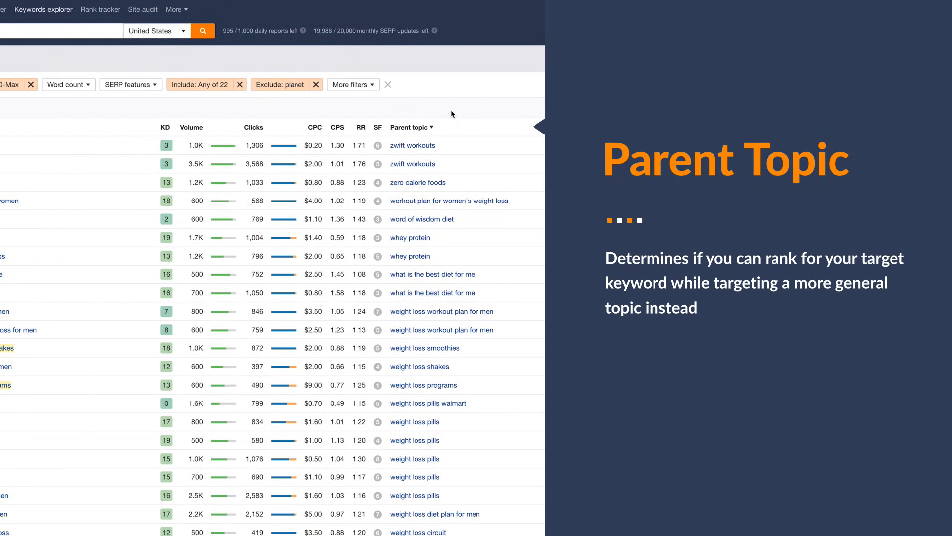
mouse_move(449, 108)
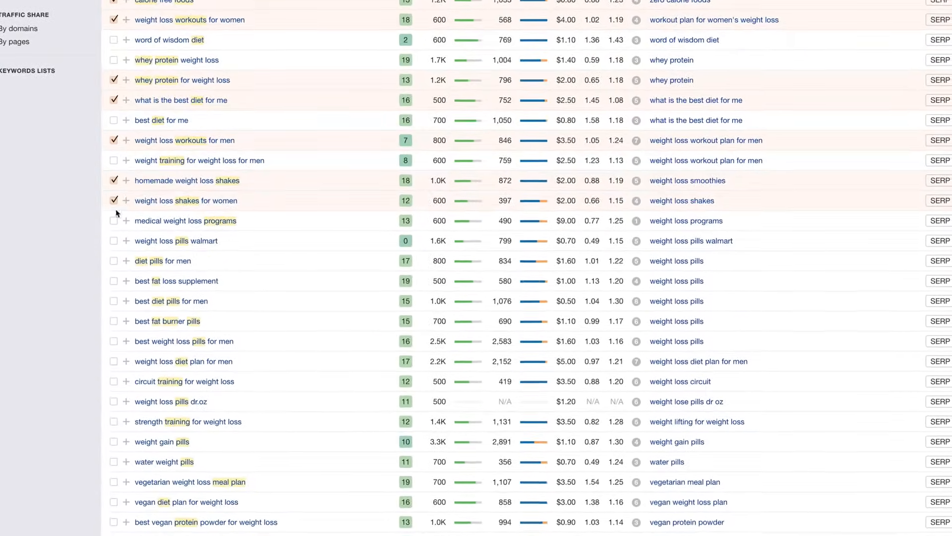
Move down past the saved selection to the second page of keyword results
scroll(down, 3)
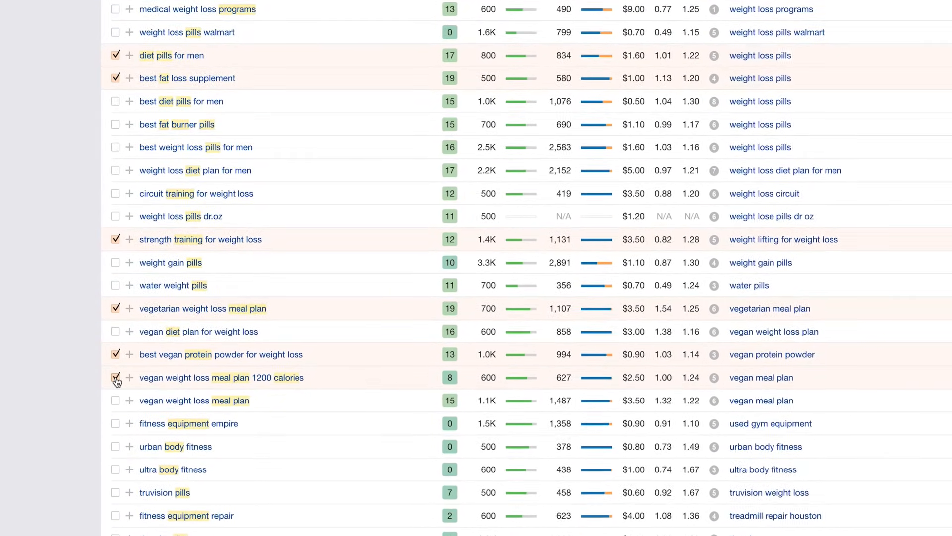
scroll(down, 3)
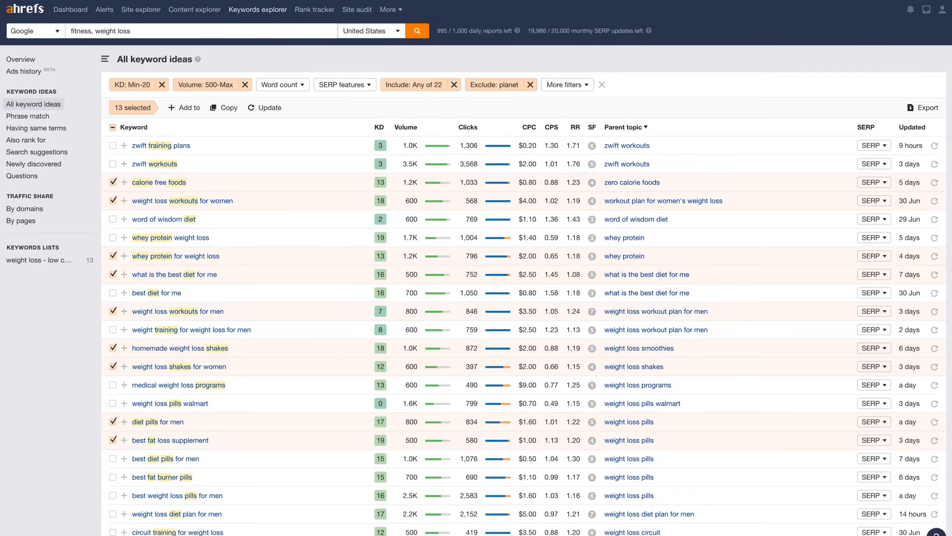
scroll(down, 3)
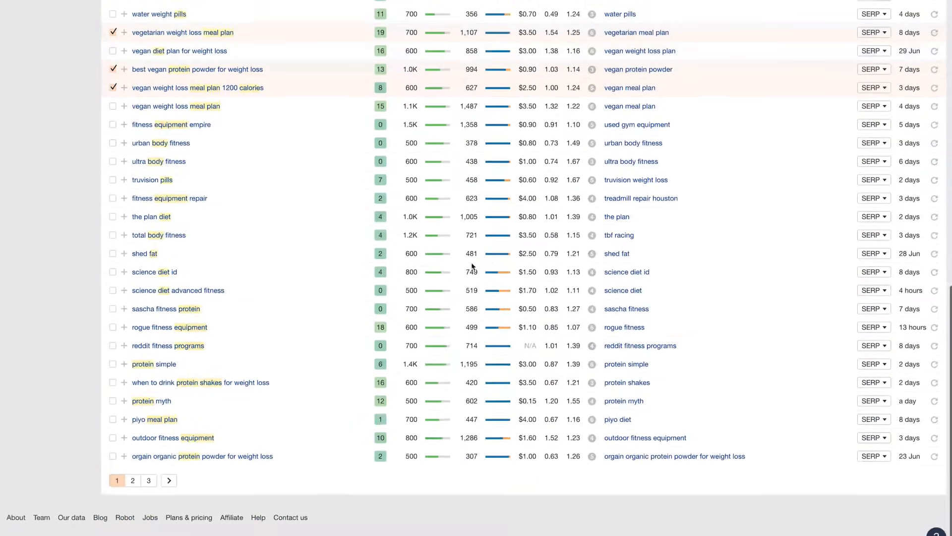
click(132, 480)
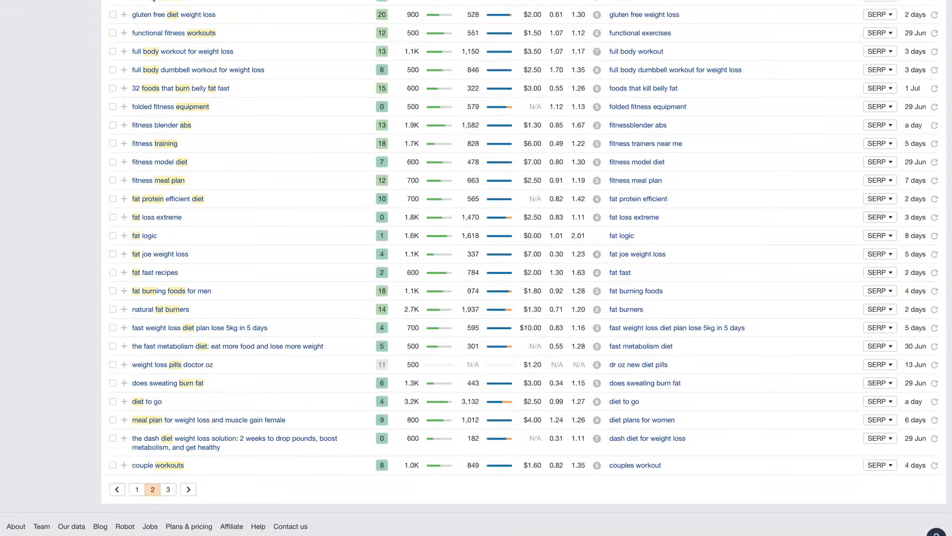
Search the three seeds fitness, weight loss and workout together for an overview
click(258, 10)
text(fitness, weight loss,)
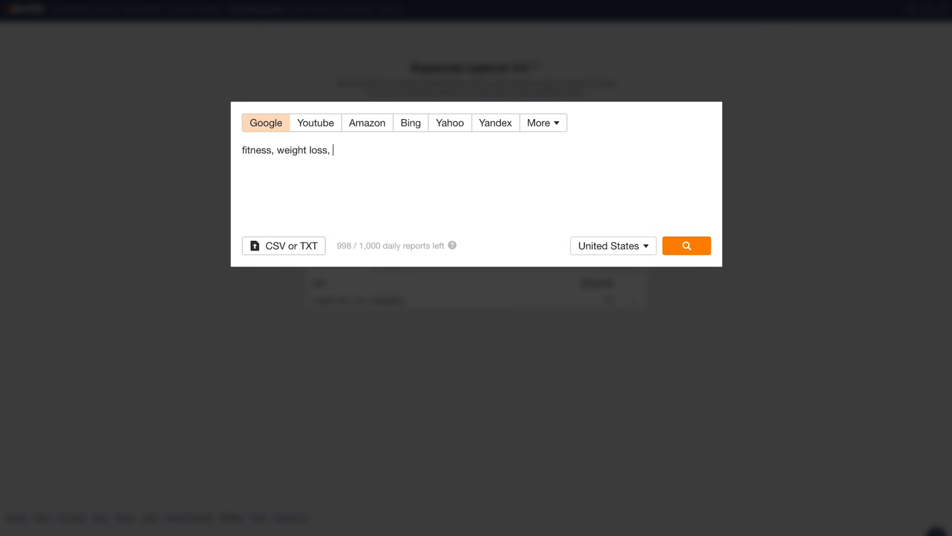
click(686, 245)
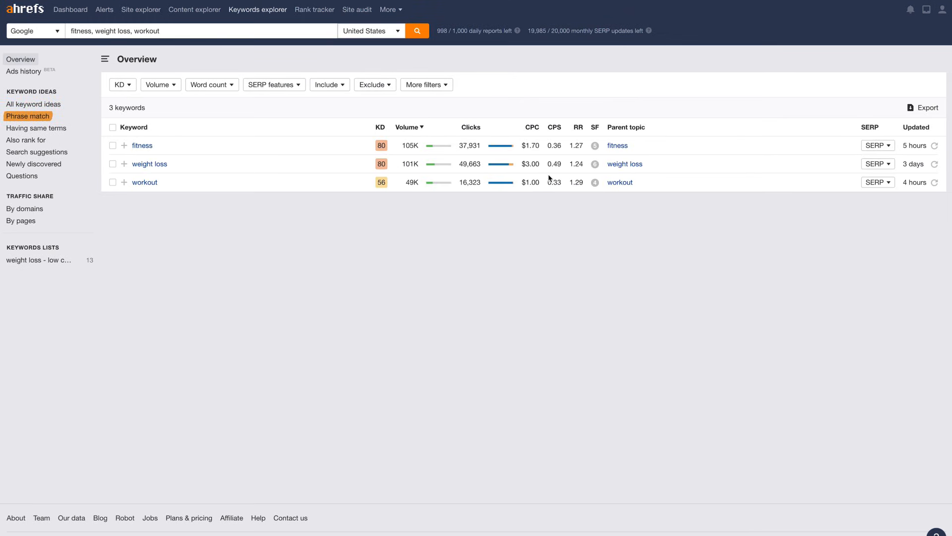
Show phrase-match ideas and filter them to keyword difficulty 70 and above
click(27, 116)
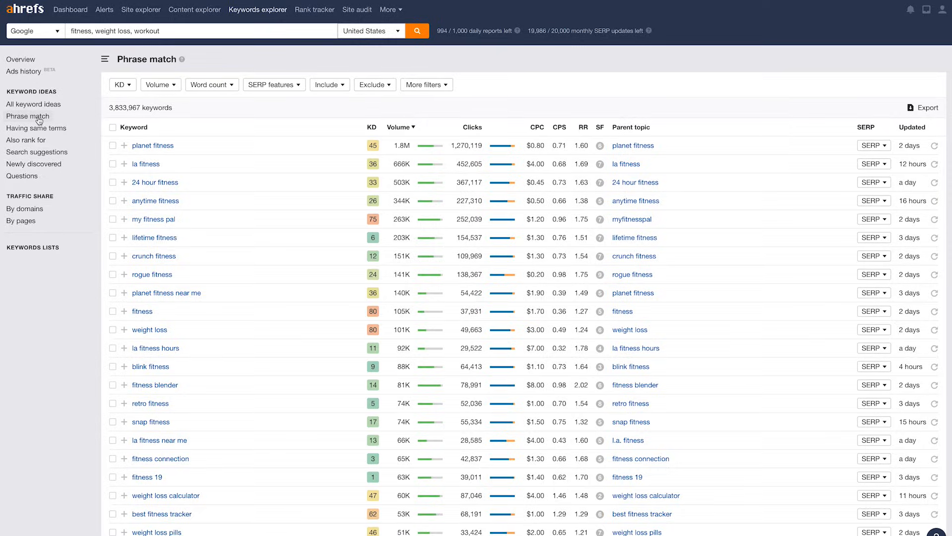
click(119, 84)
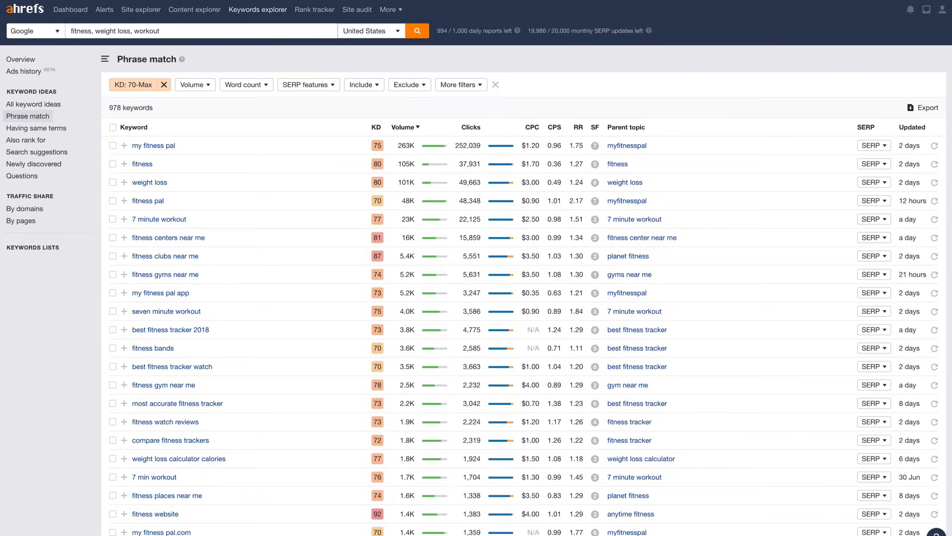
mouse_move(626, 127)
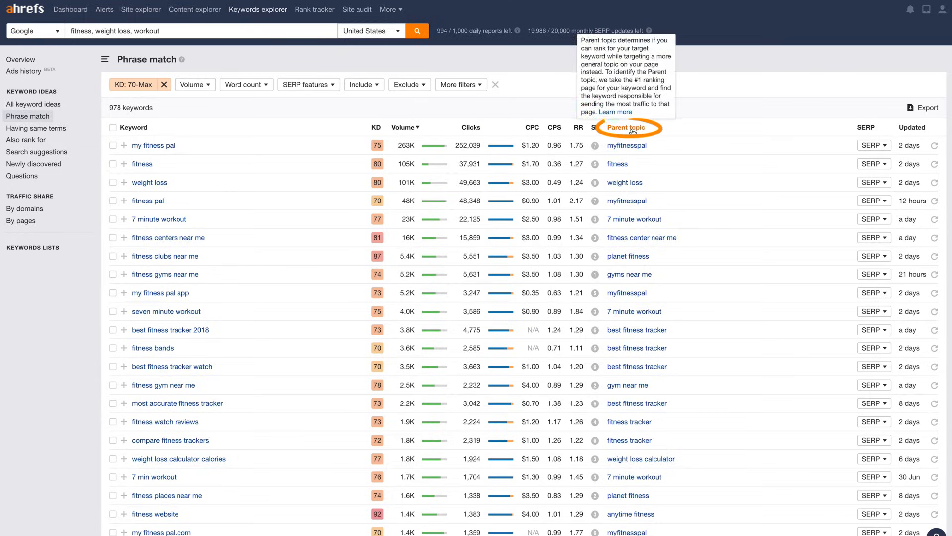
Sort the 978 high-difficulty ideas by their Parent topic column
click(626, 127)
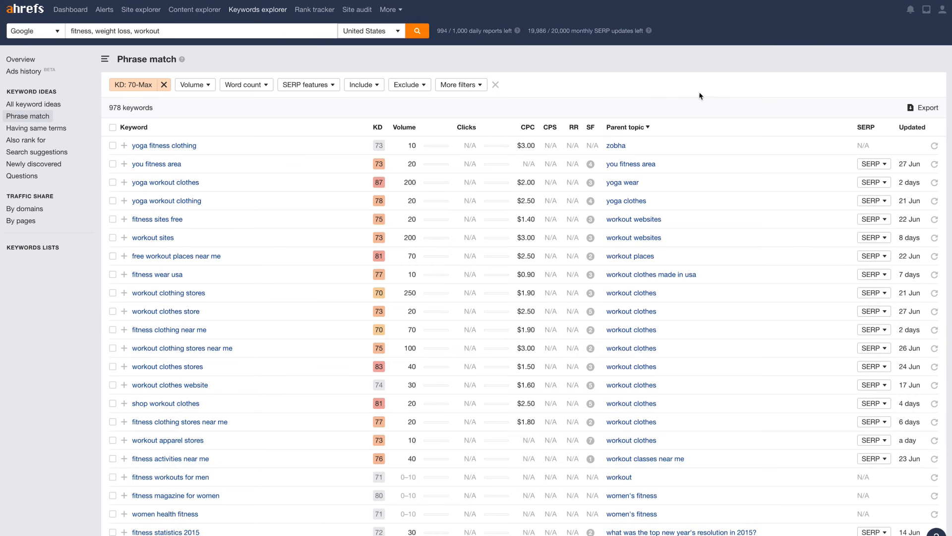
mouse_move(595, 96)
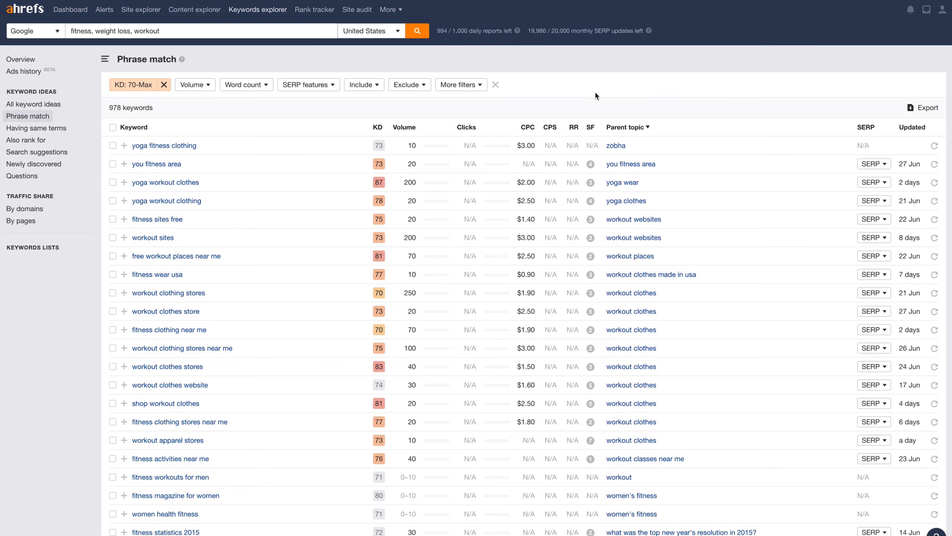
mouse_move(210, 98)
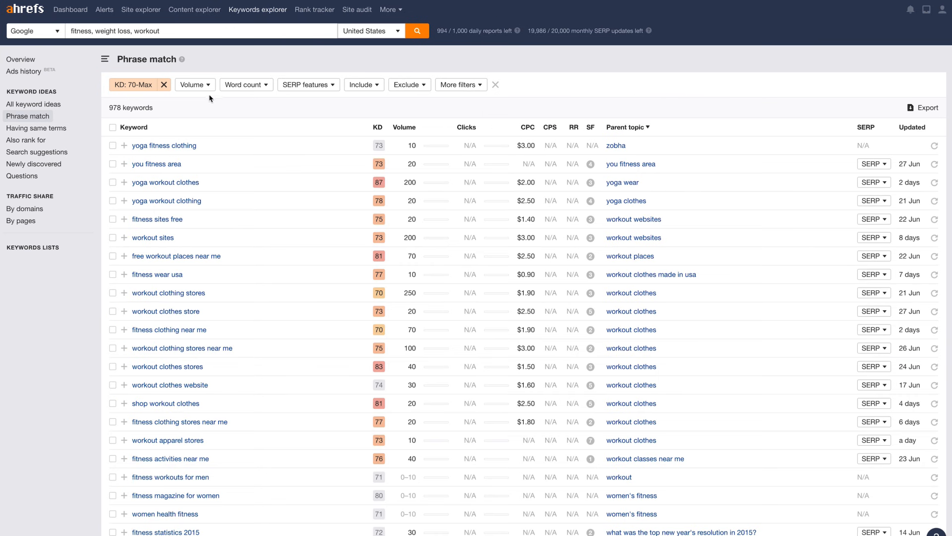
click(194, 84)
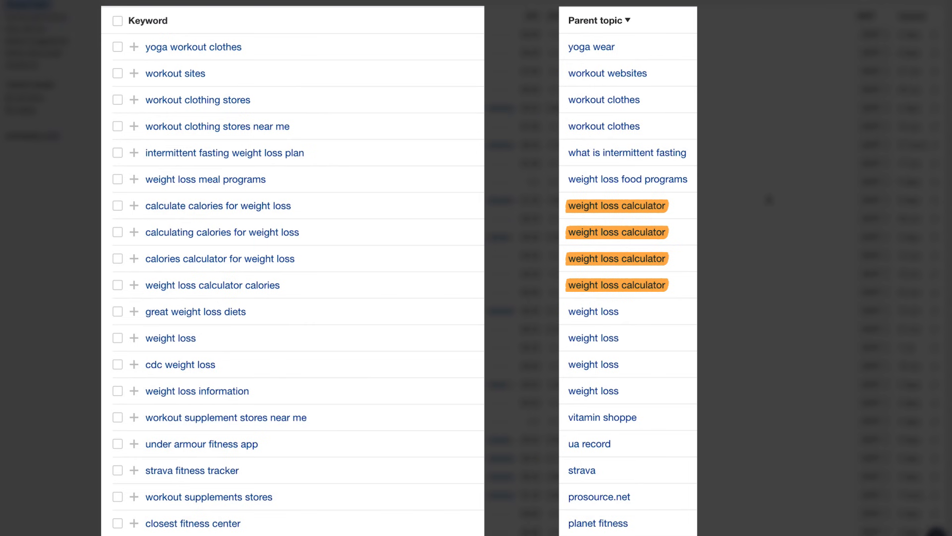
Bring up the SERP overview beside 'quick healthy weight loss'
scroll(down, 3)
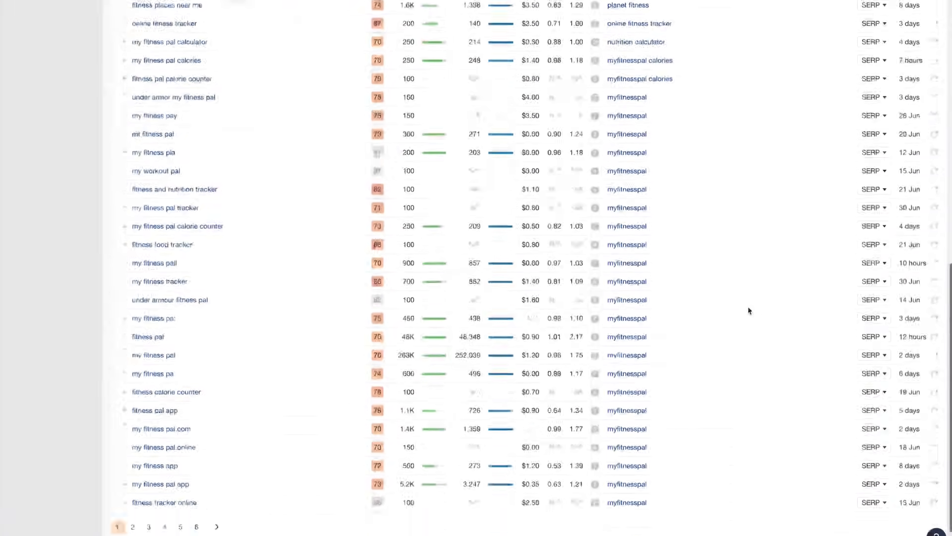
click(132, 527)
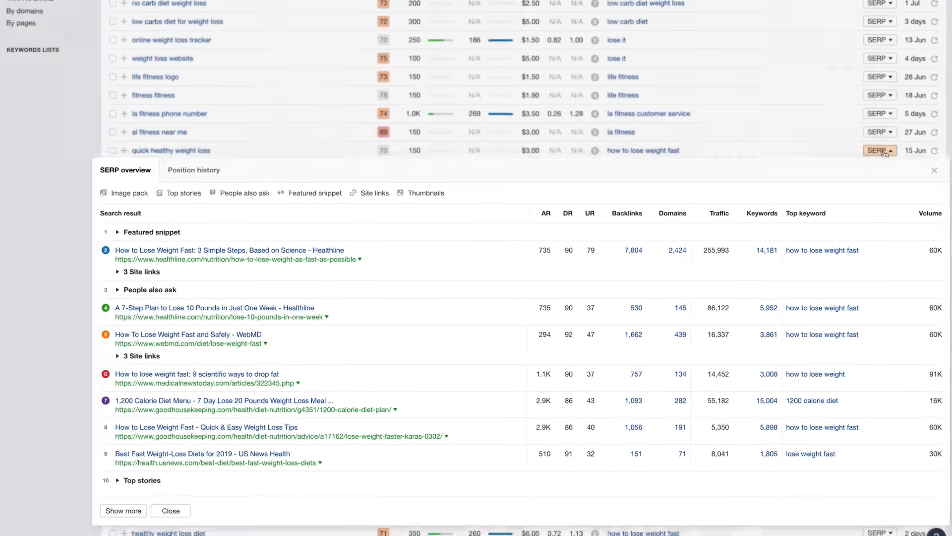
click(167, 480)
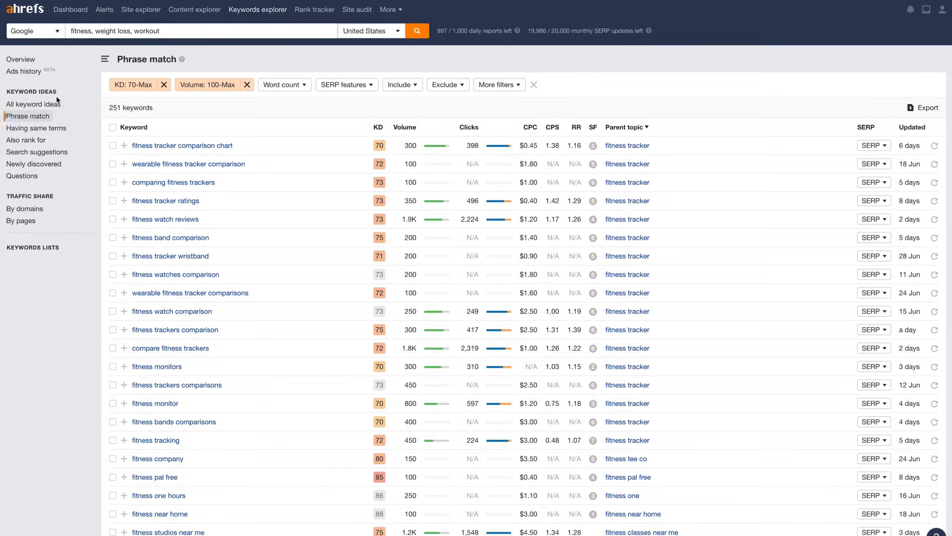
Include keywords with any of six modifier words like best, review or versus
click(534, 85)
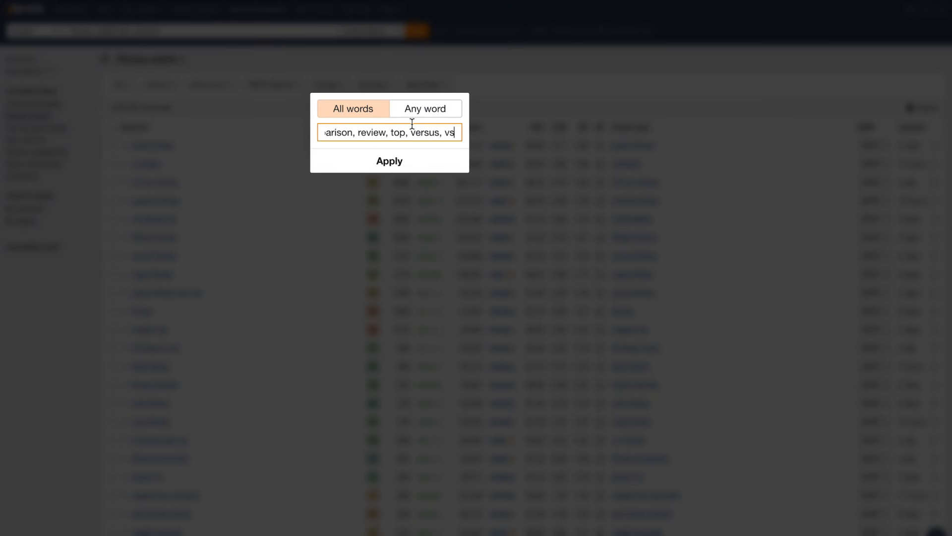
click(389, 161)
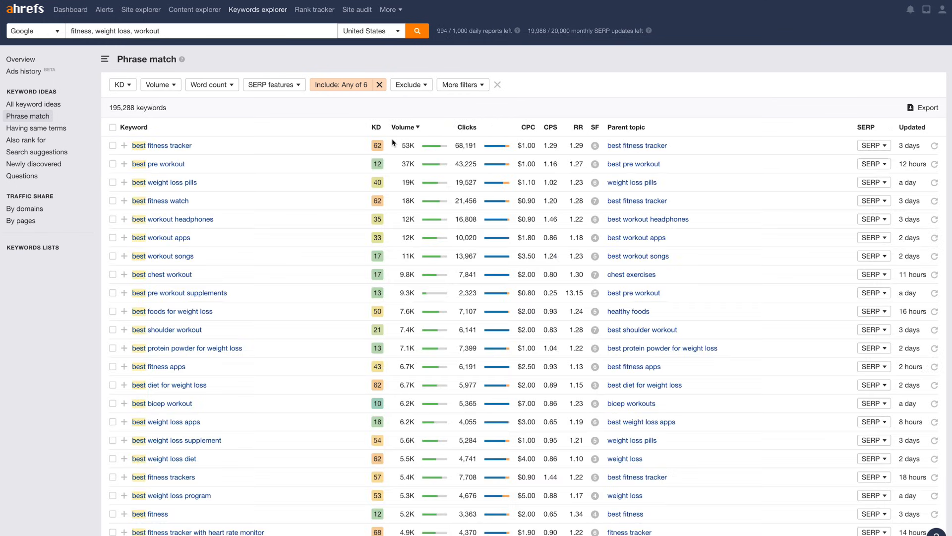
mouse_move(563, 88)
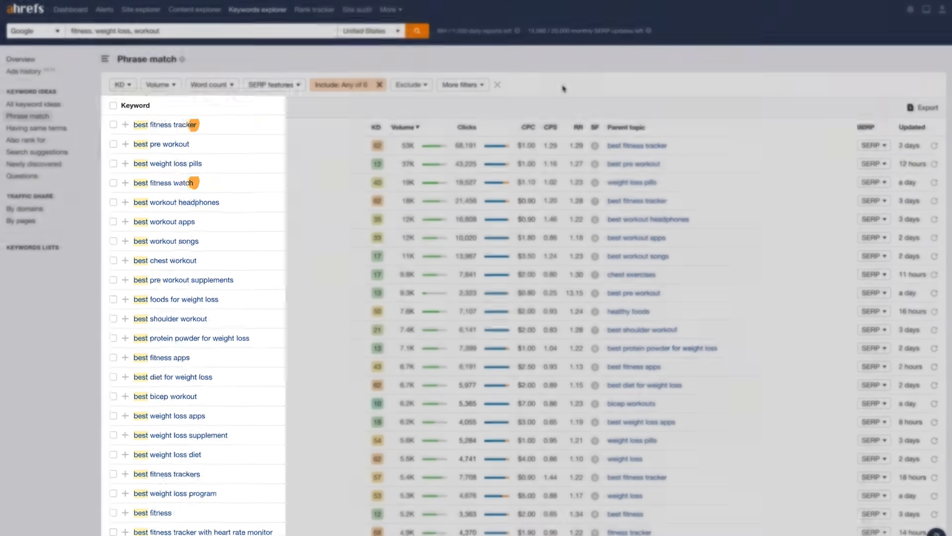
click(342, 85)
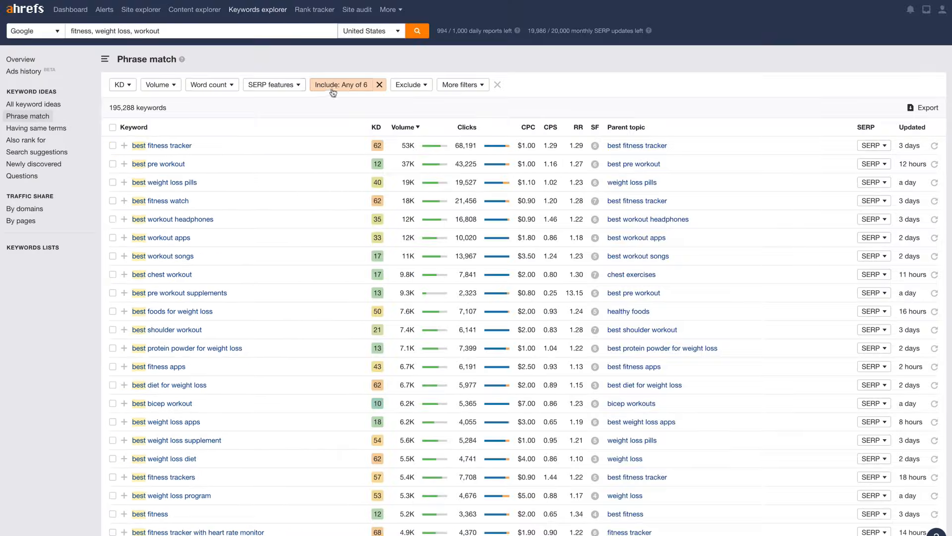
Leave the volume filter unchanged and tick the top nine 'best' keywords
click(157, 85)
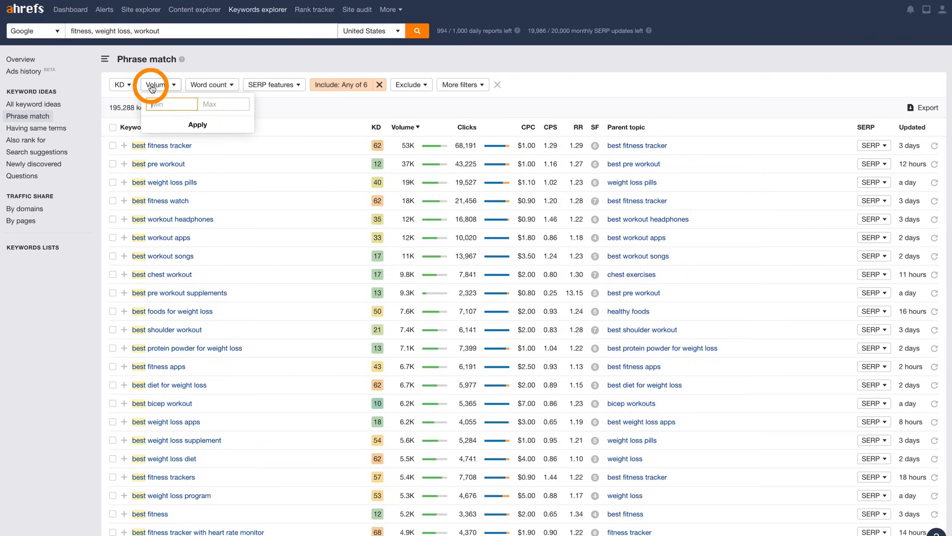
click(157, 85)
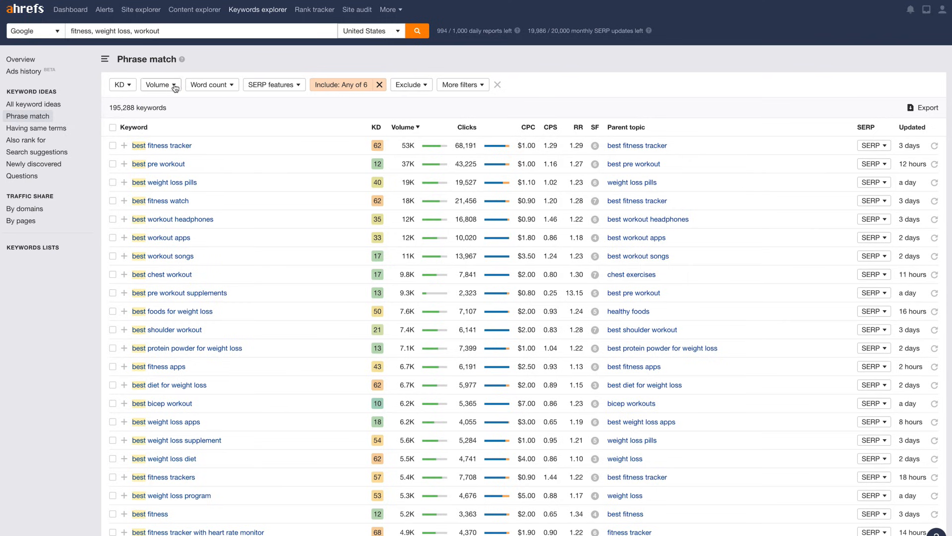
click(113, 182)
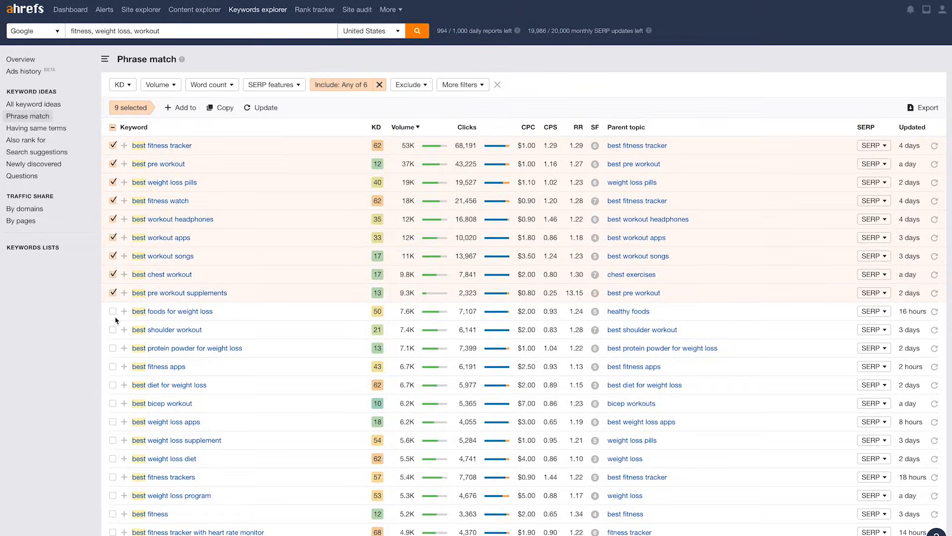
Extend the selection to eleven keywords and add them to a new keyword list
click(113, 330)
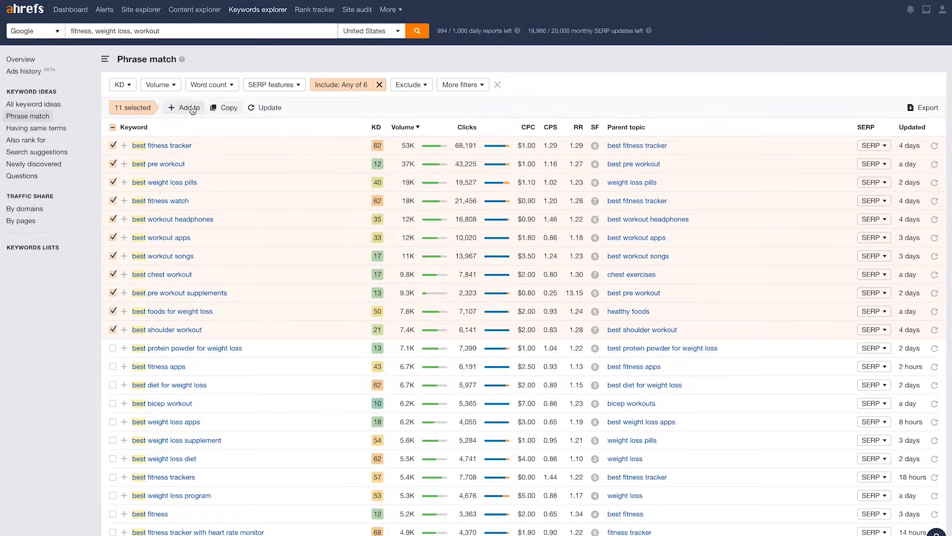
click(185, 107)
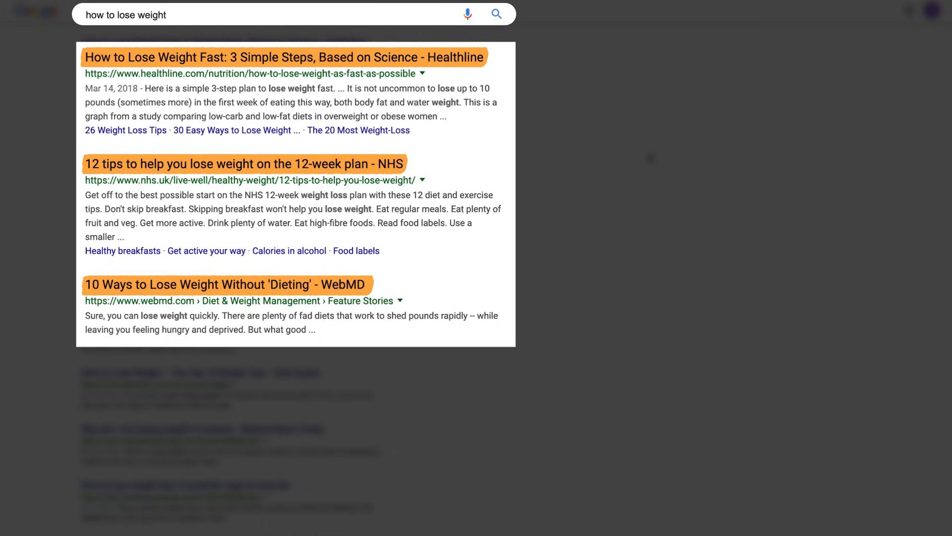
Enter 'fitness equipment' as the search query
text(fitness equipment)
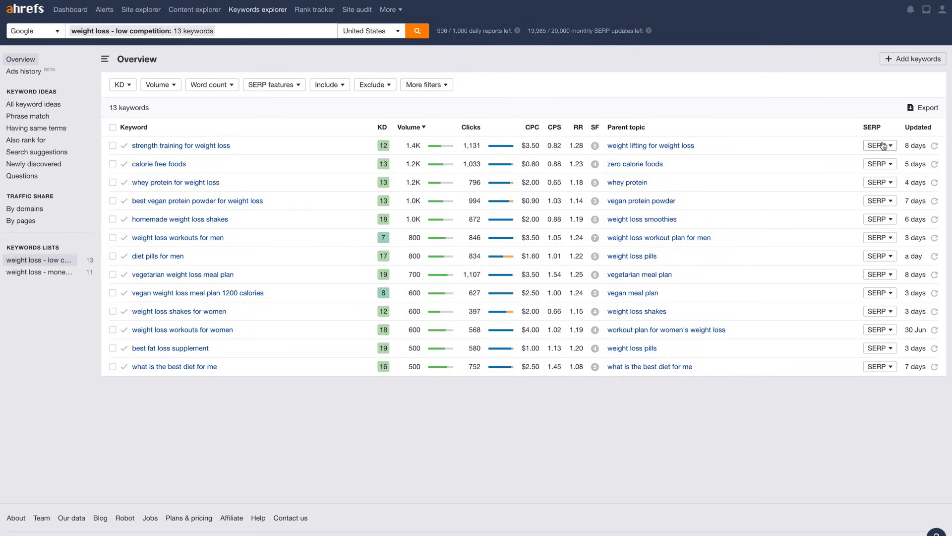
View the SERP for 'strength training for weight loss', then close the overview
click(877, 145)
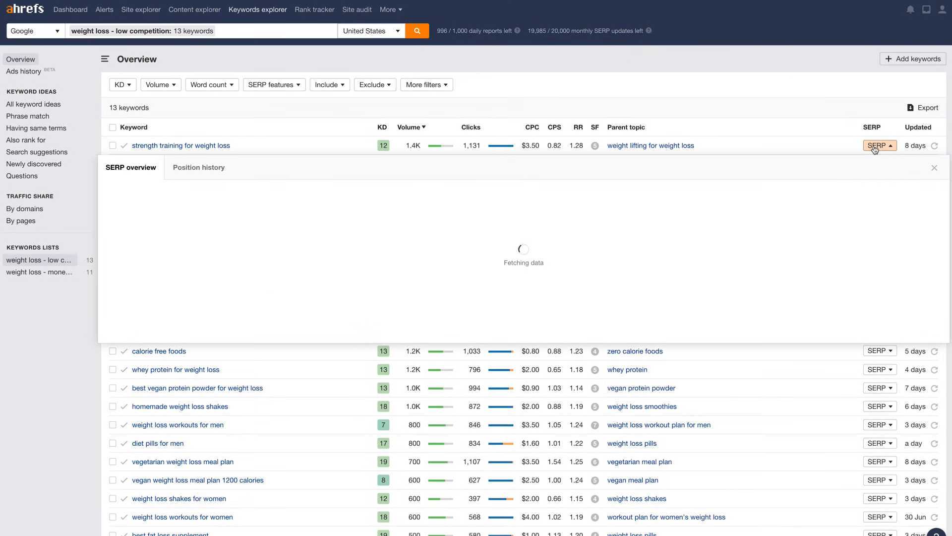
click(877, 145)
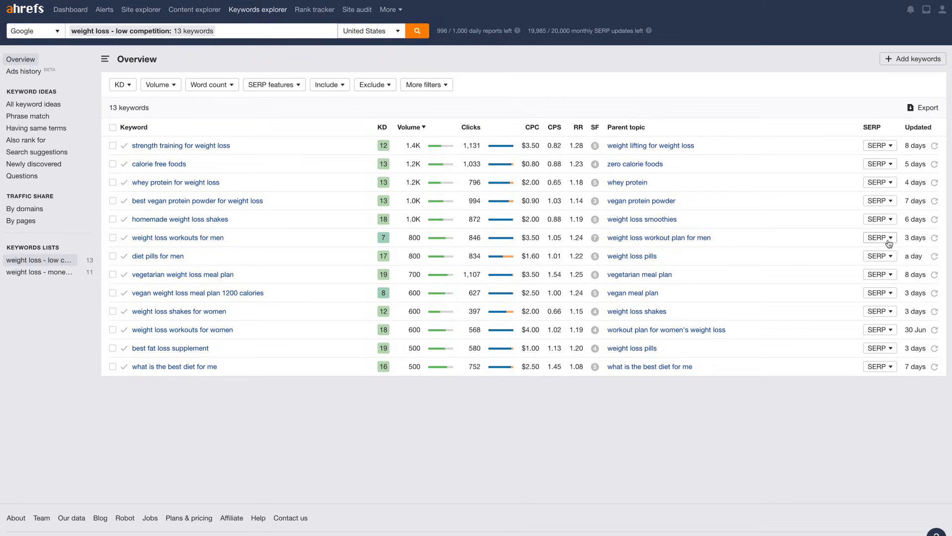
click(877, 237)
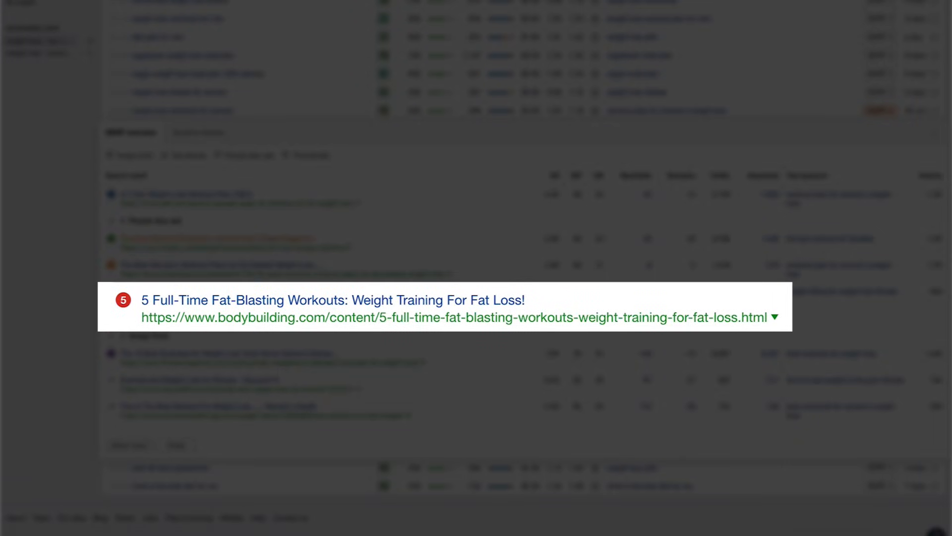
Open the 1,602 organic keywords report for the top-ranking self.com workout plan page
double_click(327, 299)
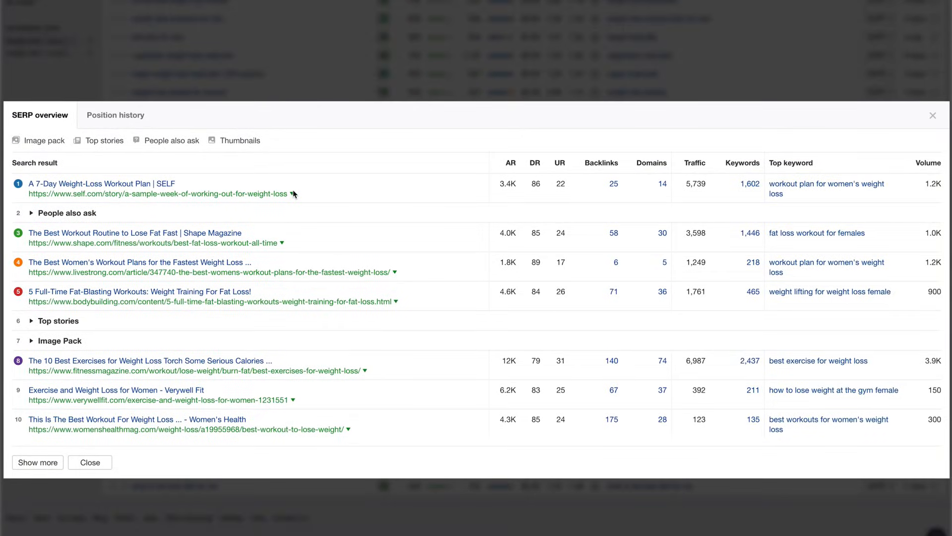
click(293, 194)
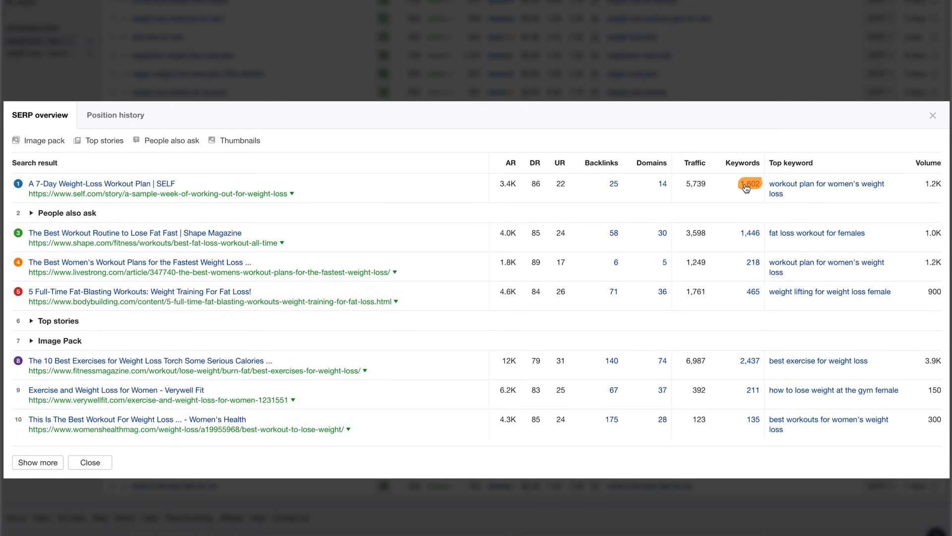
click(748, 184)
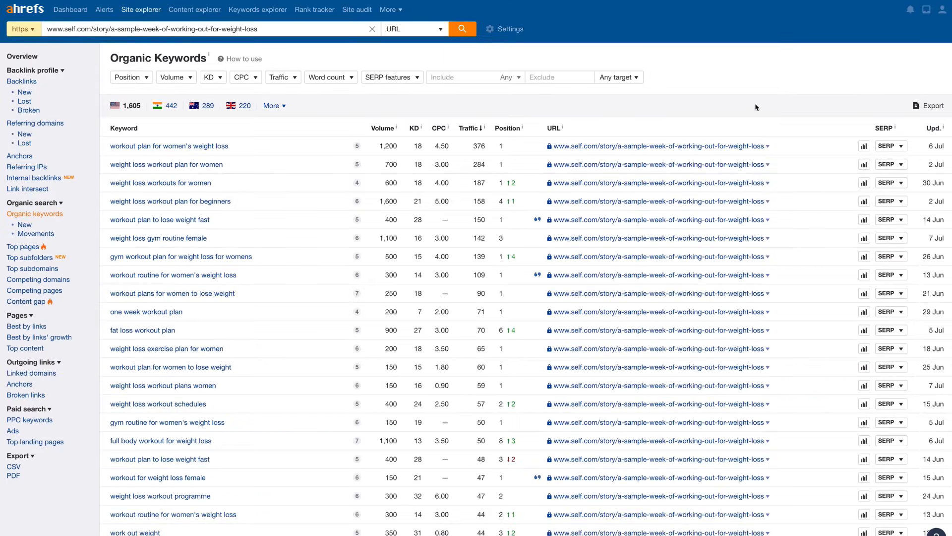
mouse_move(381, 121)
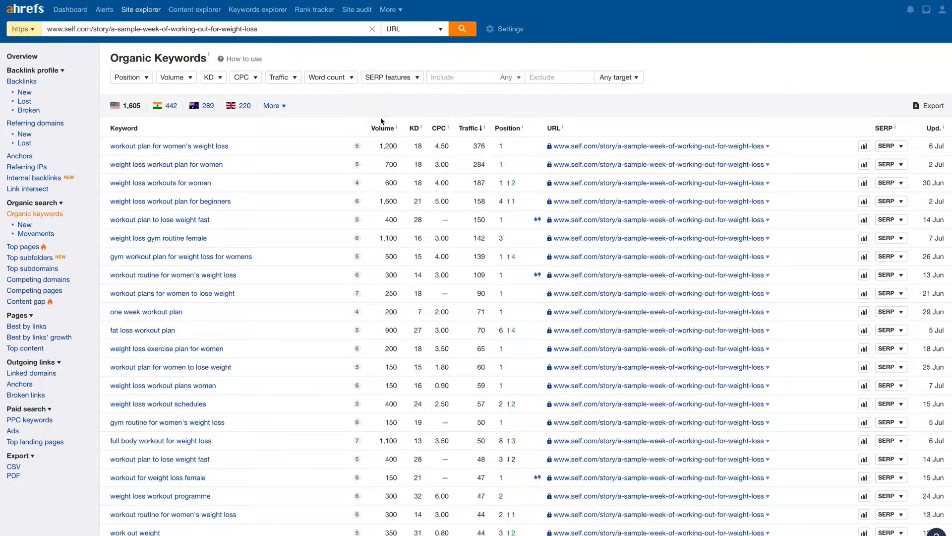
click(131, 77)
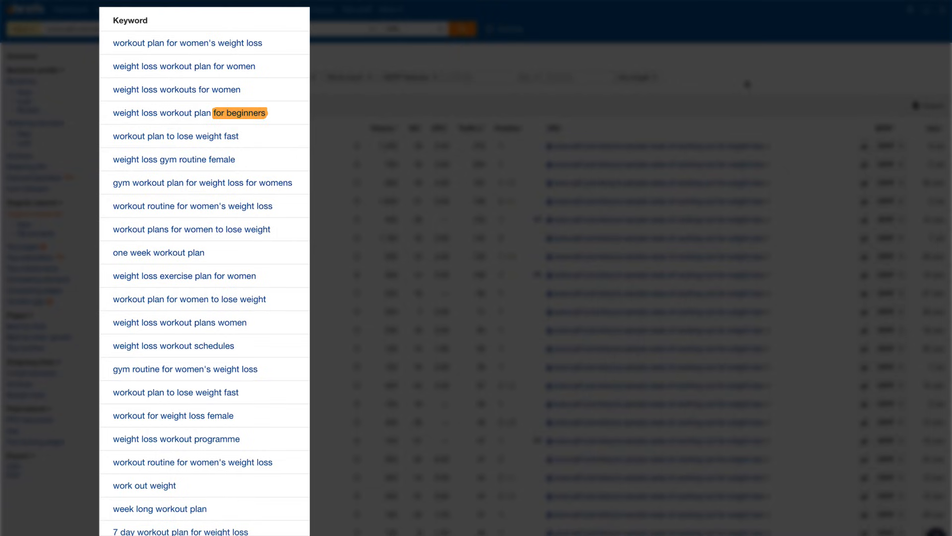
mouse_move(174, 159)
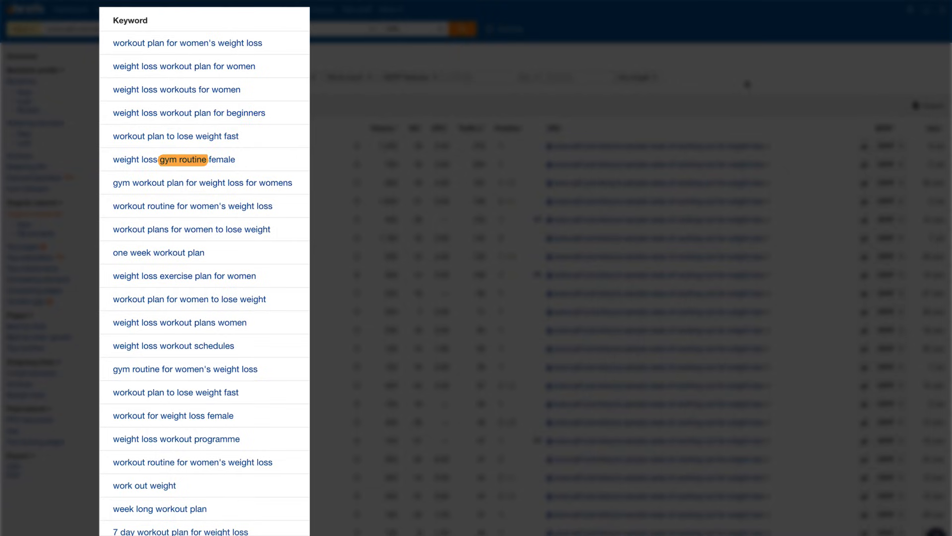
mouse_move(159, 253)
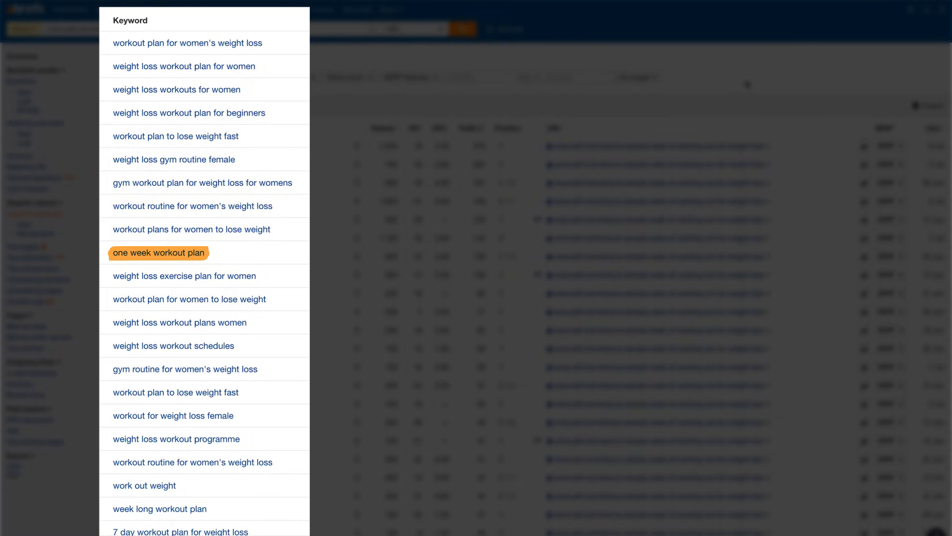